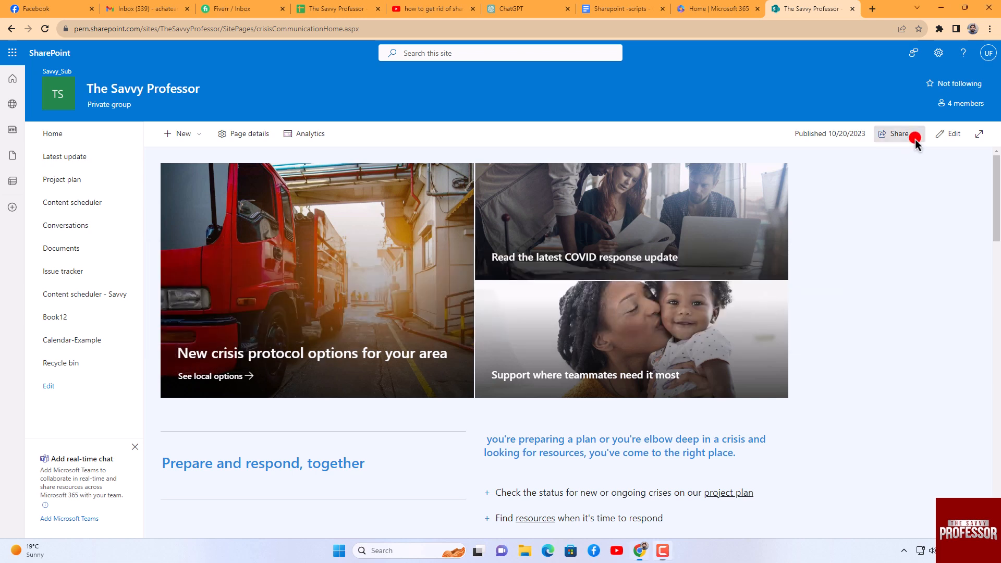
Start sharing The Savvy Professor crisis communication home page
left_click(899, 133)
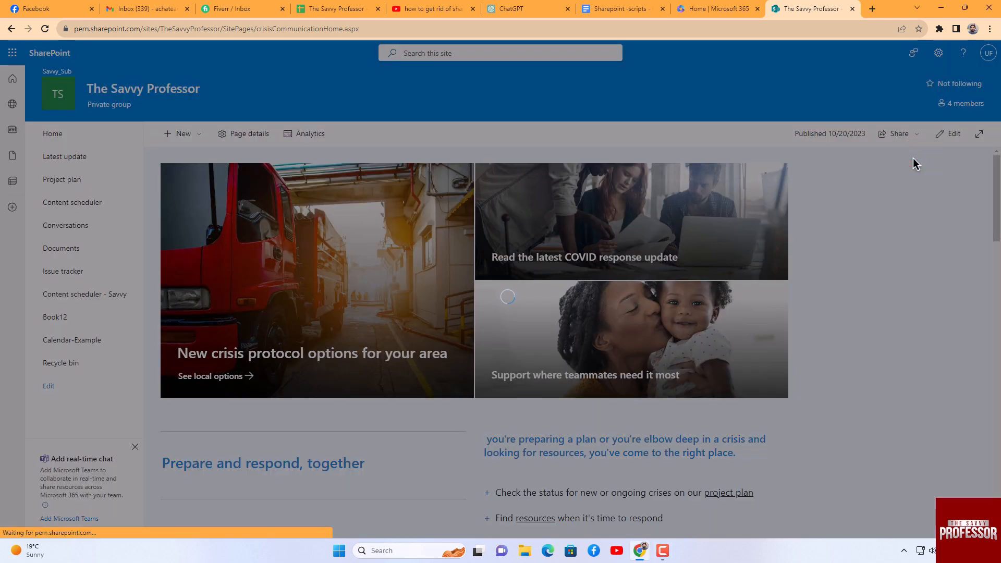
Bring up the Send link dialog offering Higher Education Commission sharing options
left_click(896, 133)
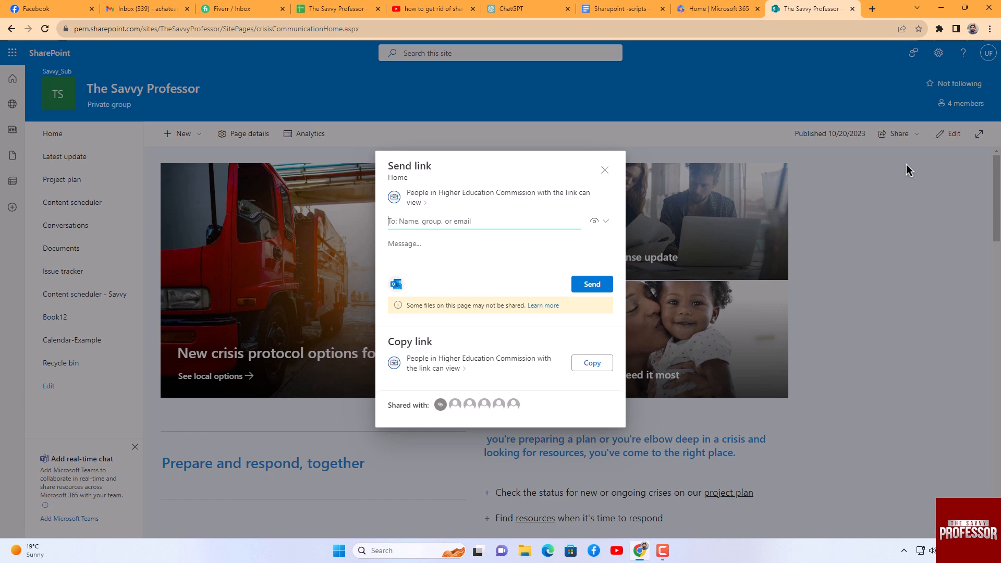
left_click(590, 284)
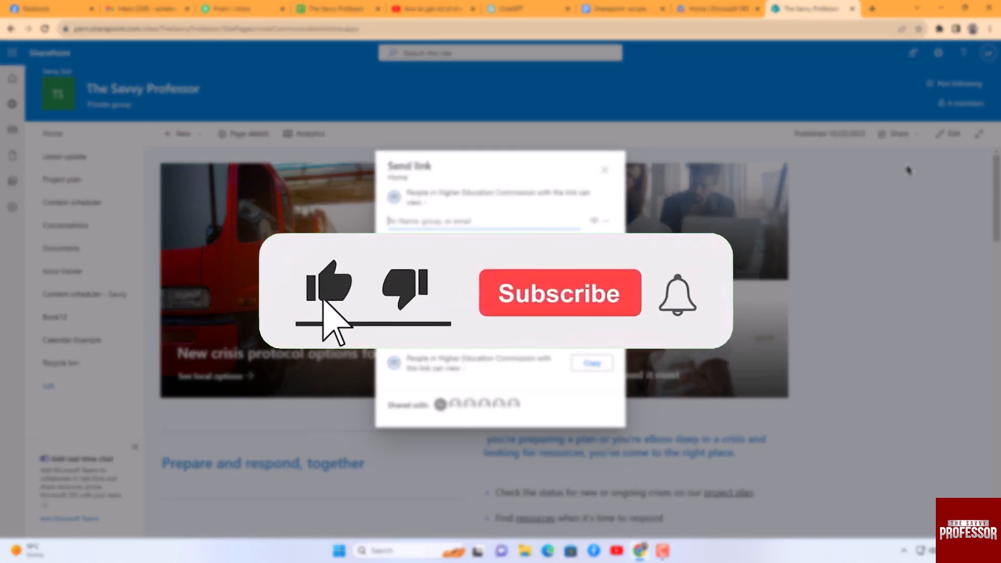
left_click(559, 293)
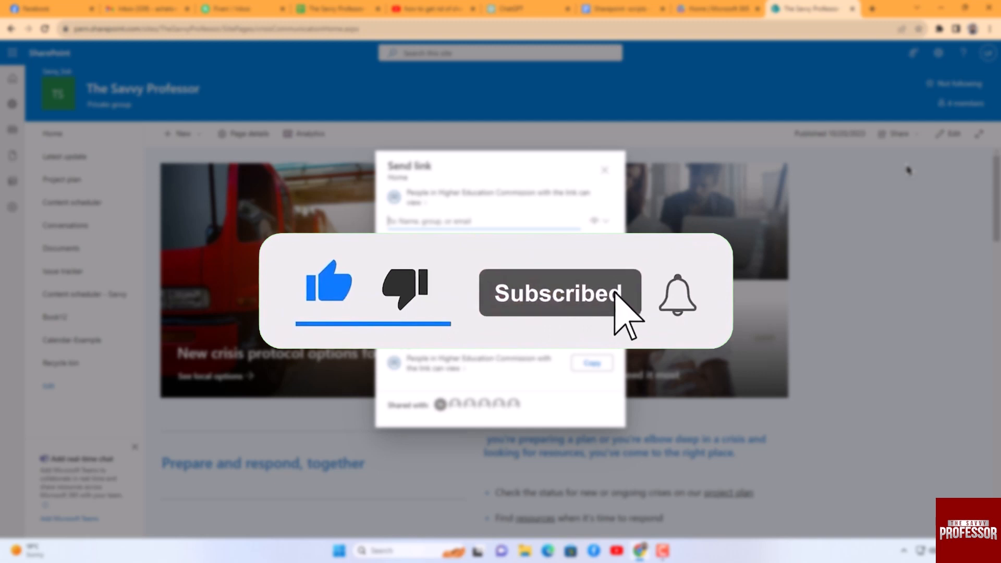